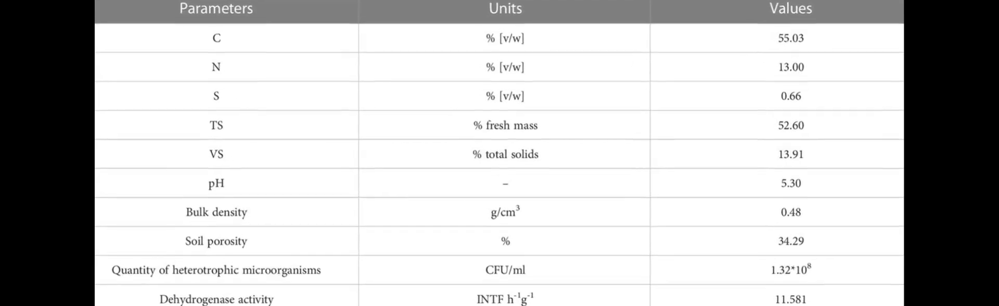
pyautogui.scroll(-3)
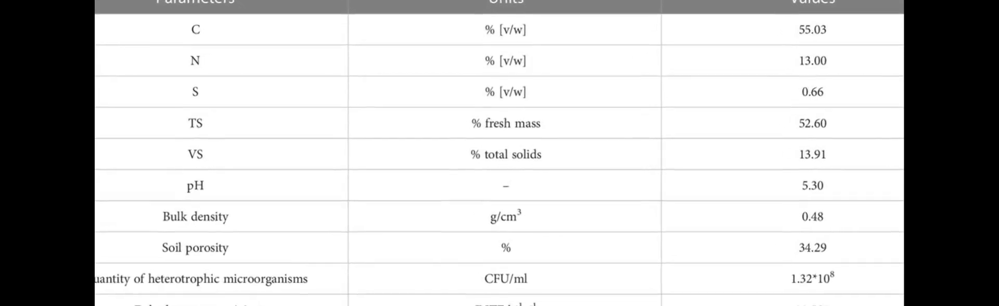
pyautogui.scroll(-3)
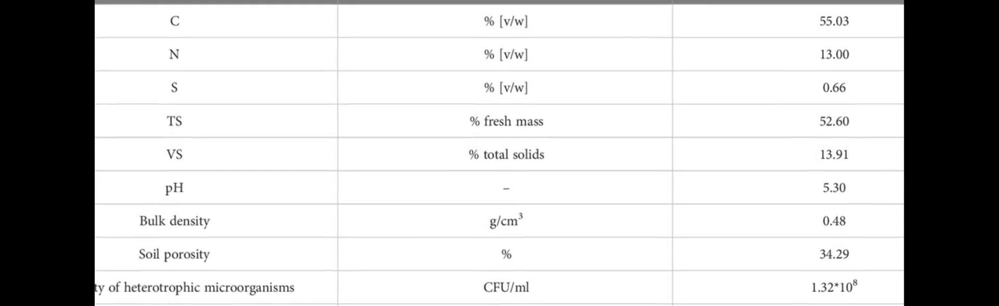
pyautogui.scroll(-3)
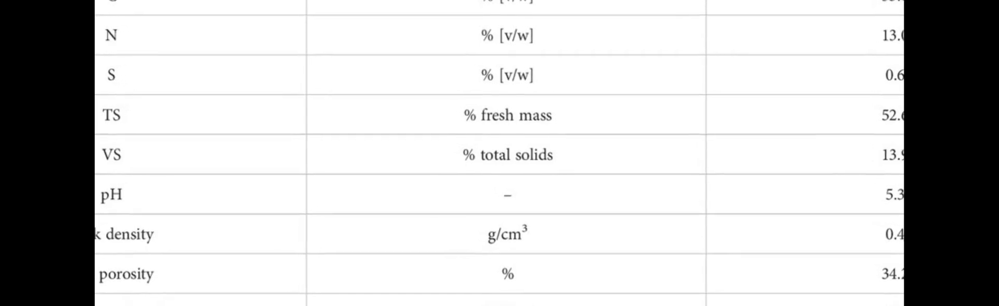